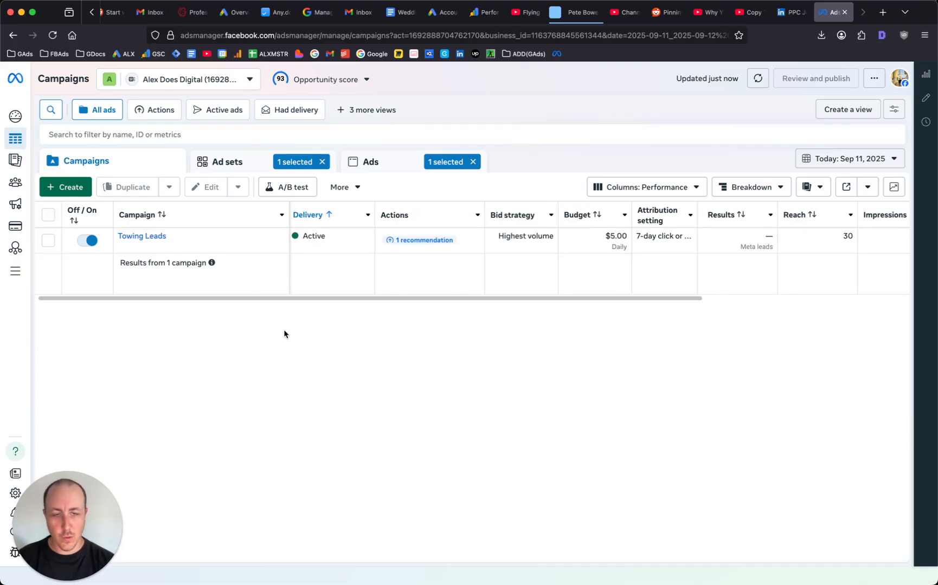
pyautogui.moveTo(195, 347)
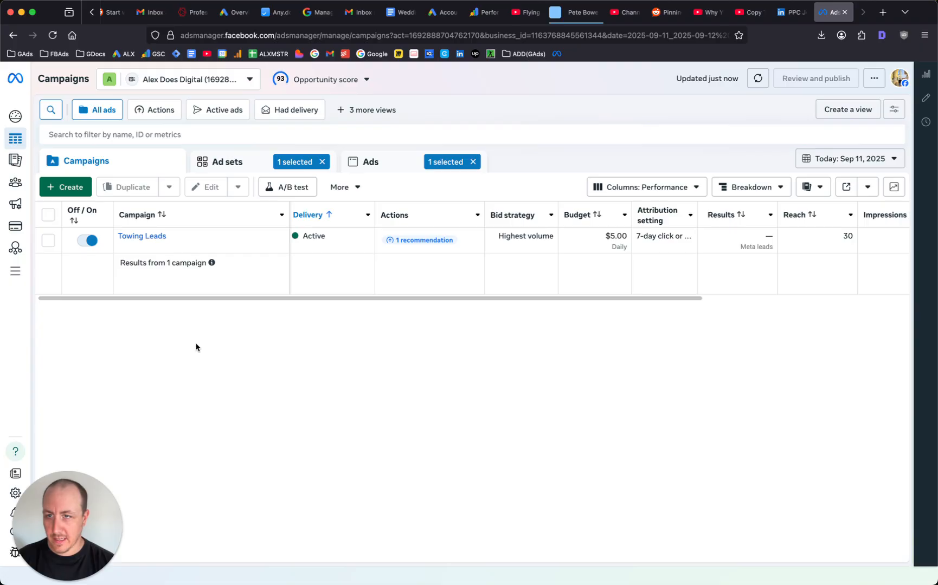
pyautogui.moveTo(187, 345)
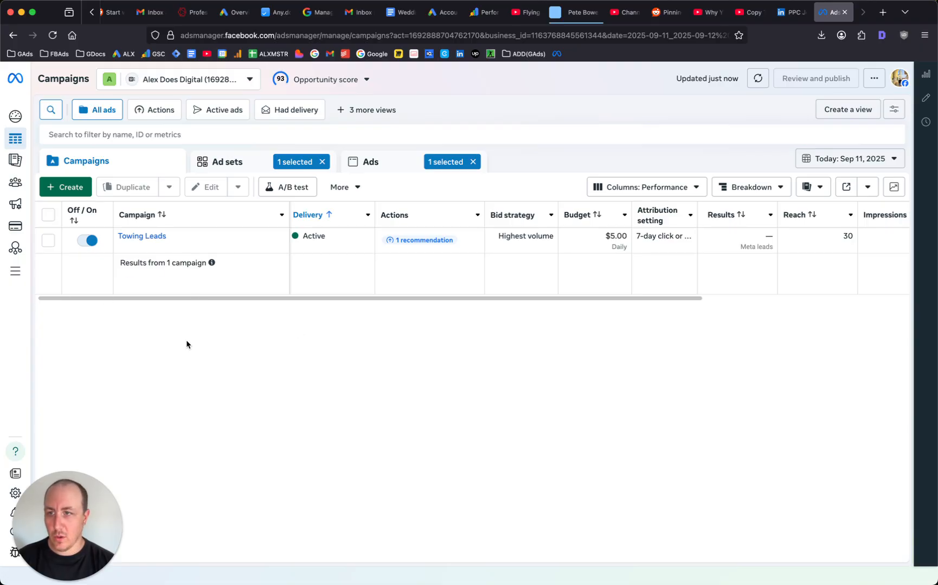
pyautogui.moveTo(8, 125)
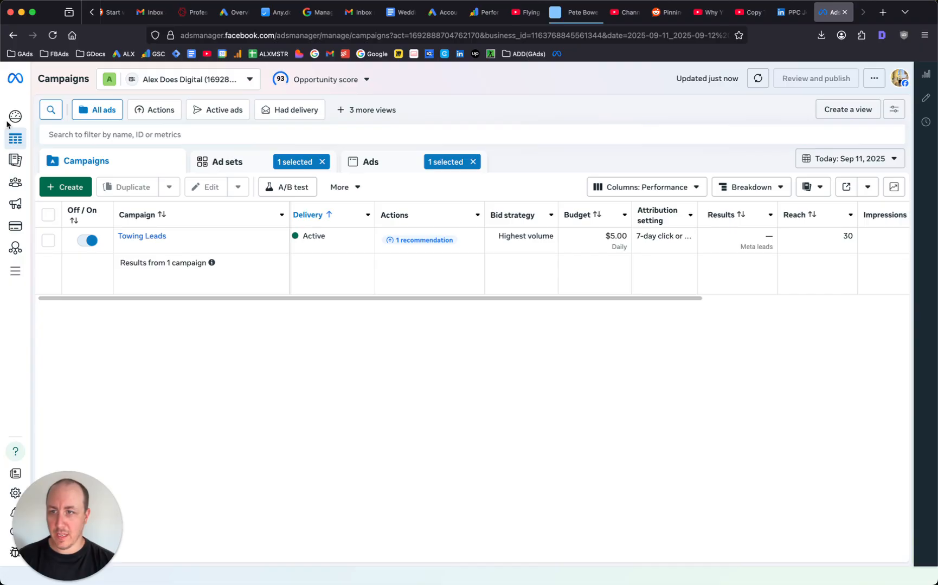
# Step: List the three ads of the New Leads Ad Set and deselect the last ad row
pyautogui.click(371, 160)
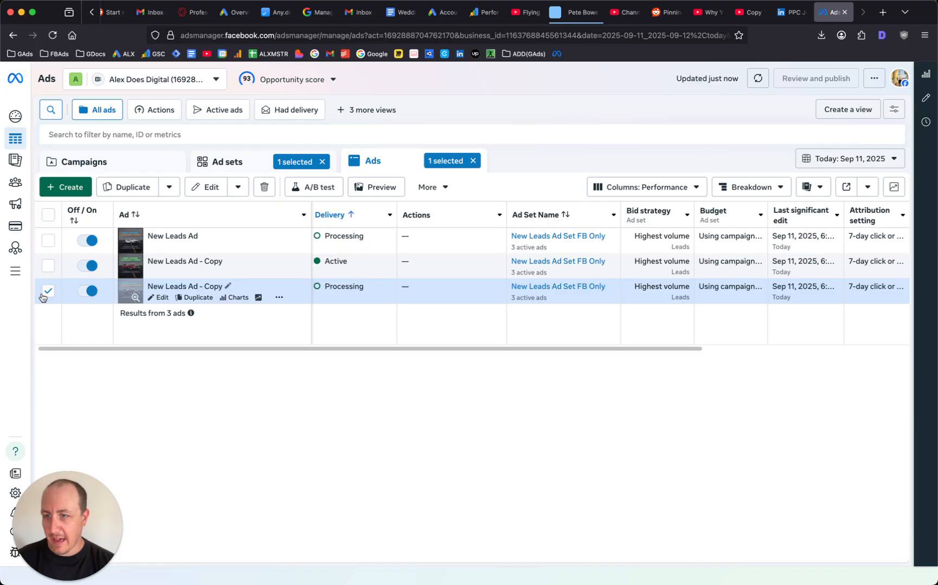
pyautogui.click(48, 291)
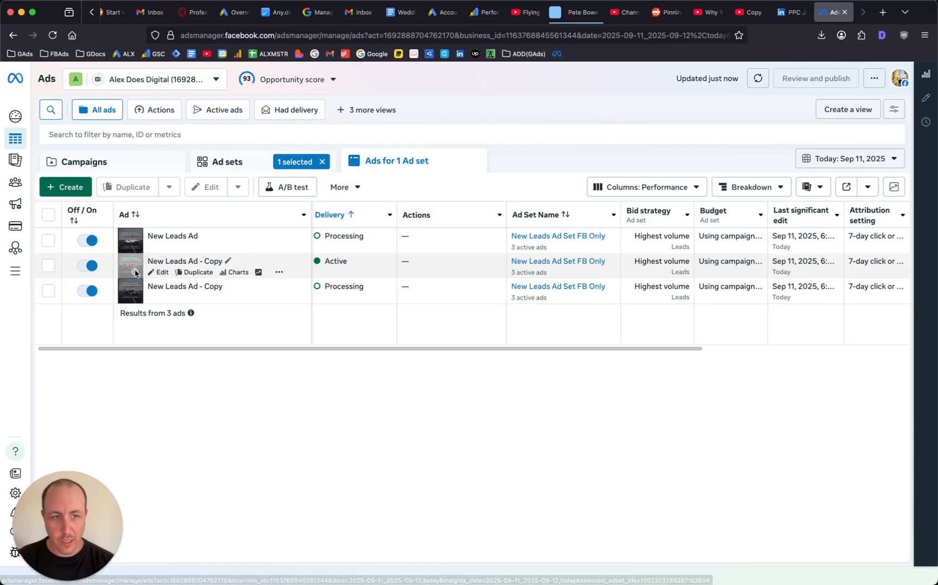
pyautogui.moveTo(162, 274)
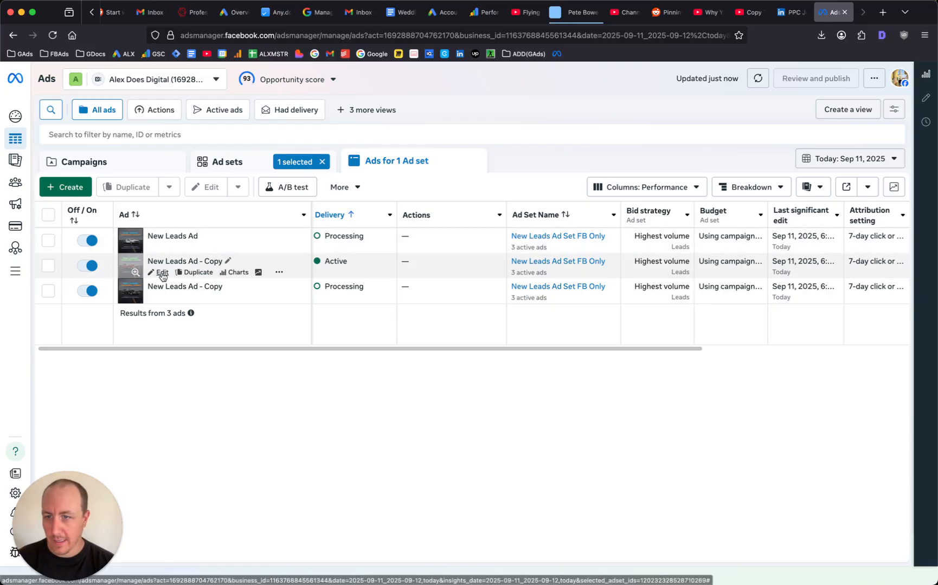
# Step: Edit the active 'New Leads Ad - Copy' and reach its Instant form section showing Towing Leads Form 1
pyautogui.click(162, 273)
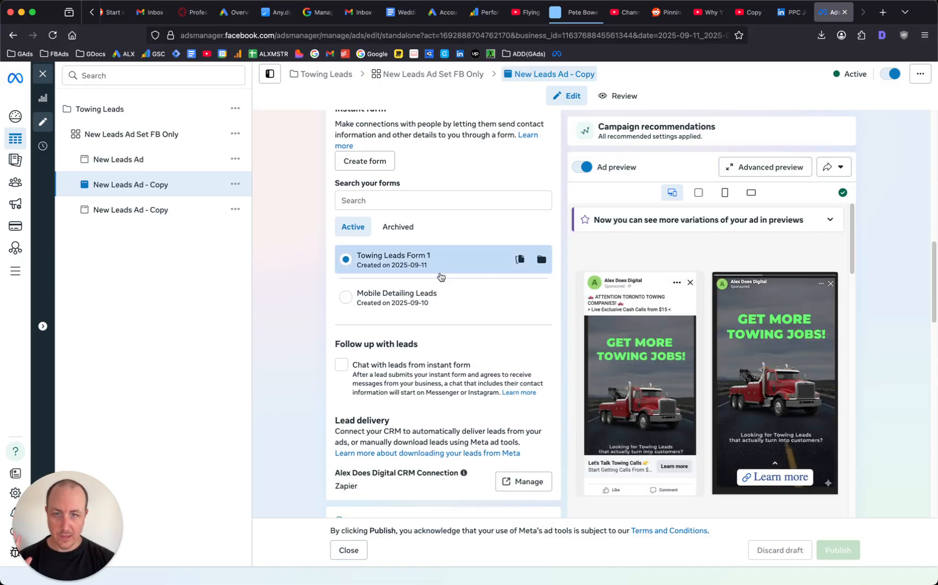
pyautogui.scroll(3)
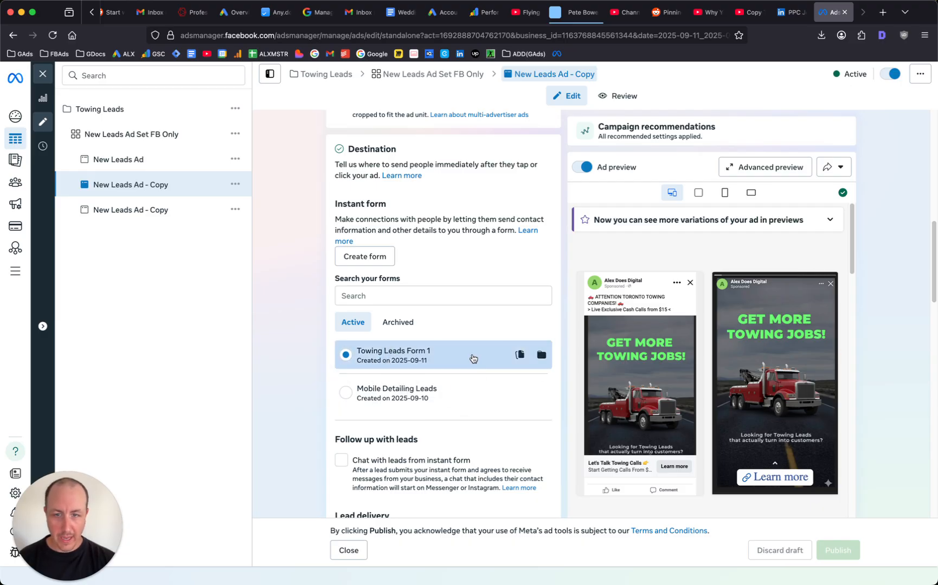
pyautogui.scroll(-3)
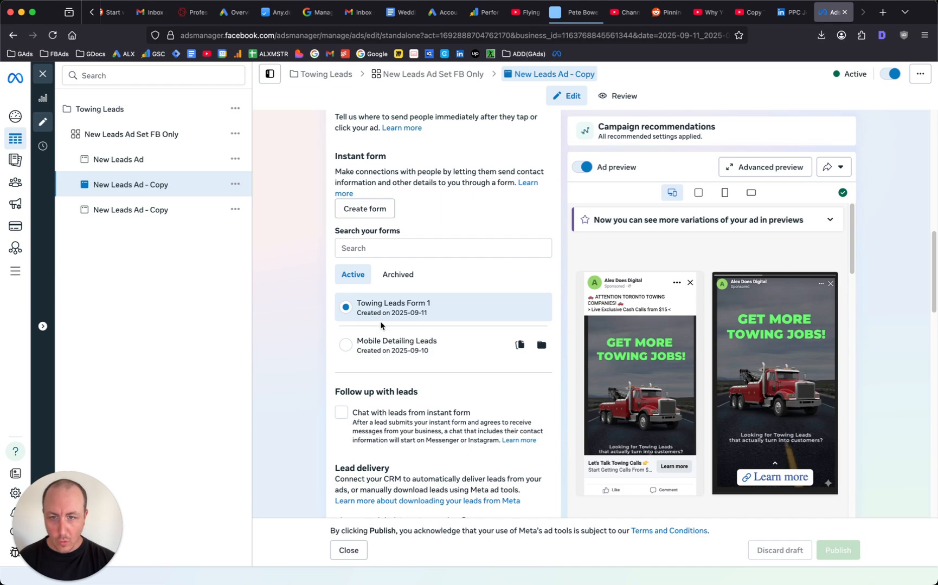
pyautogui.moveTo(438, 322)
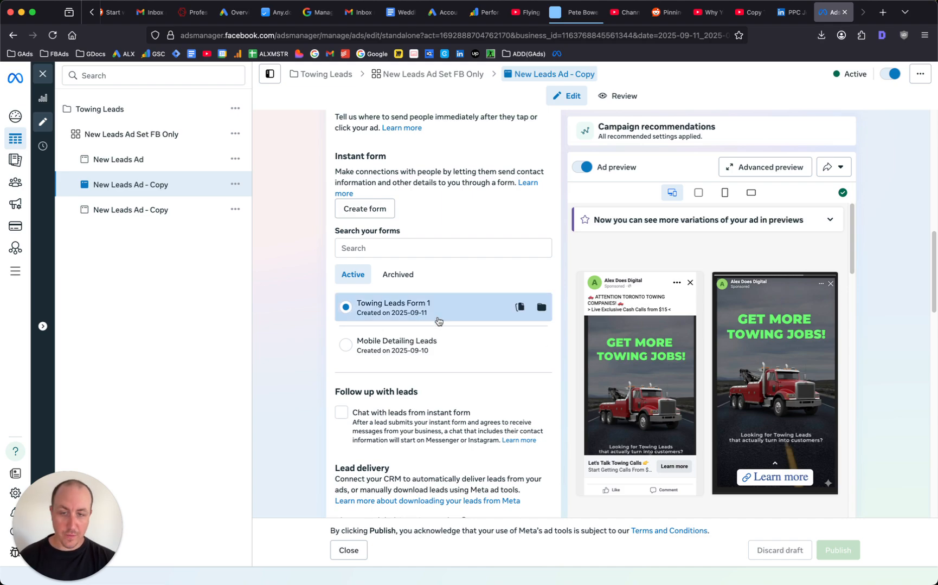
# Step: Duplicate Towing Leads Form 1 into a new draft and review its custom towing questions
pyautogui.click(364, 209)
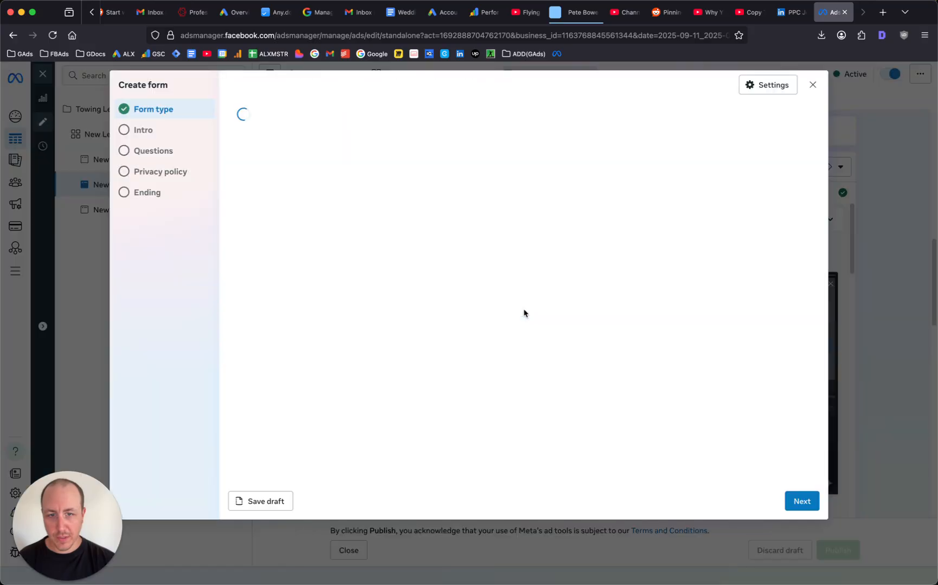
pyautogui.click(801, 500)
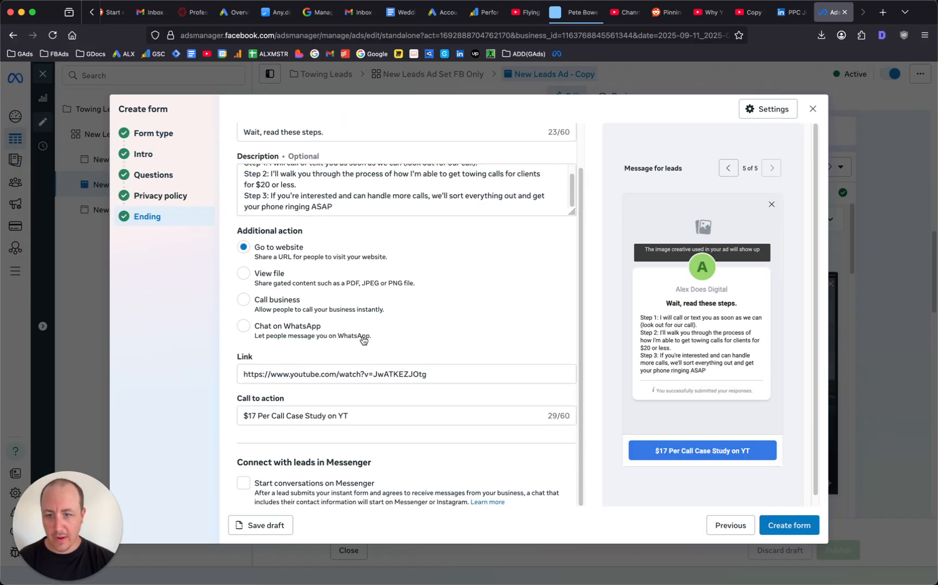
pyautogui.scroll(3)
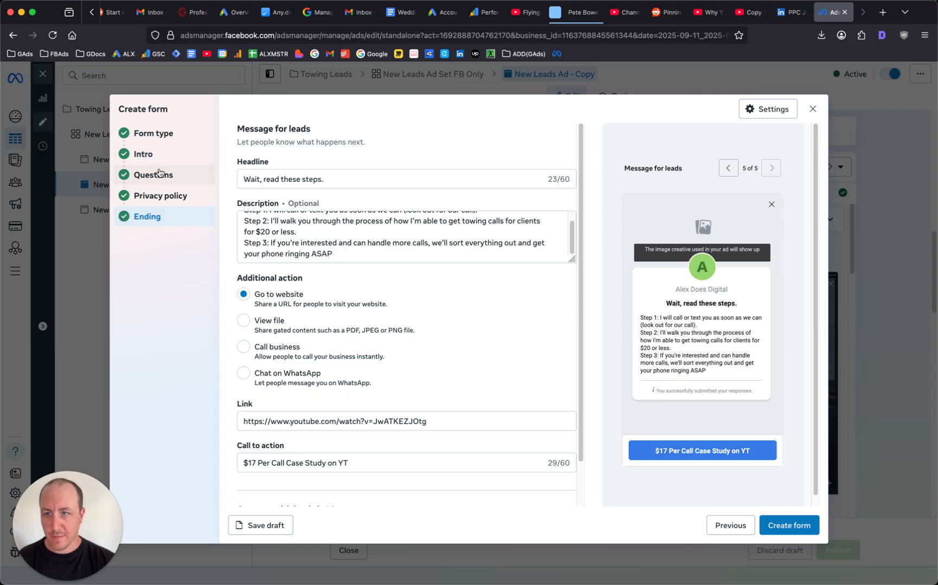
pyautogui.click(153, 174)
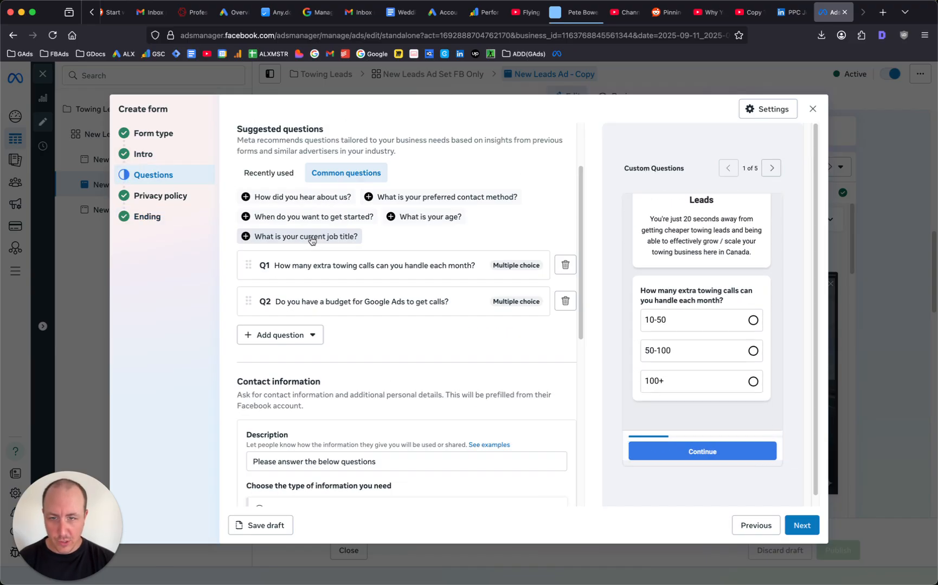
# Step: Check the extra contact information categories, then return to the form's ending message
pyautogui.scroll(-3)
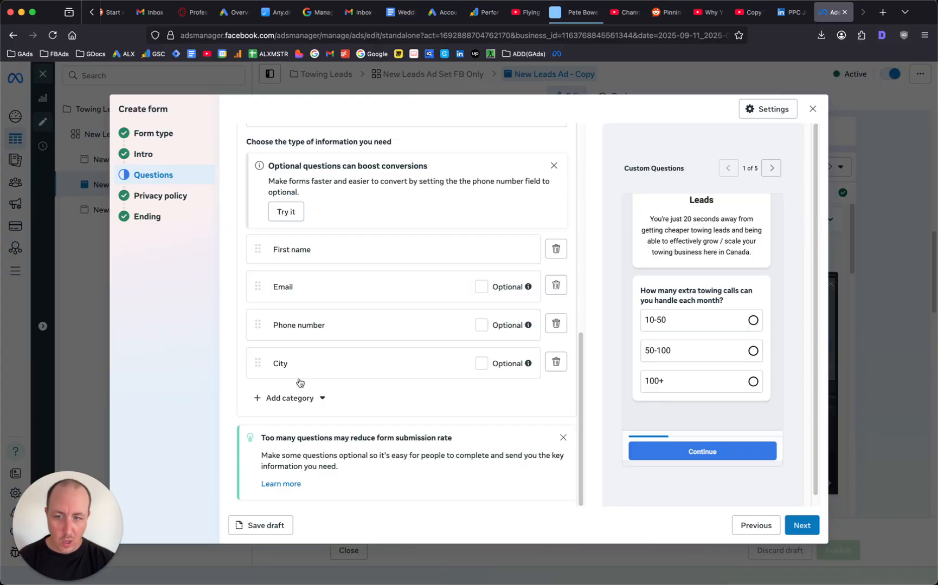
pyautogui.click(289, 398)
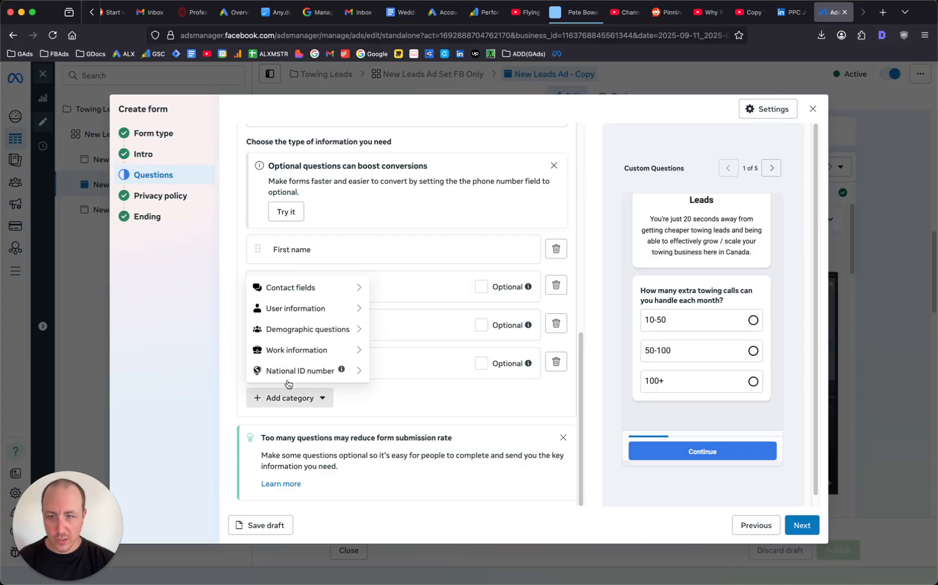
pyautogui.click(291, 287)
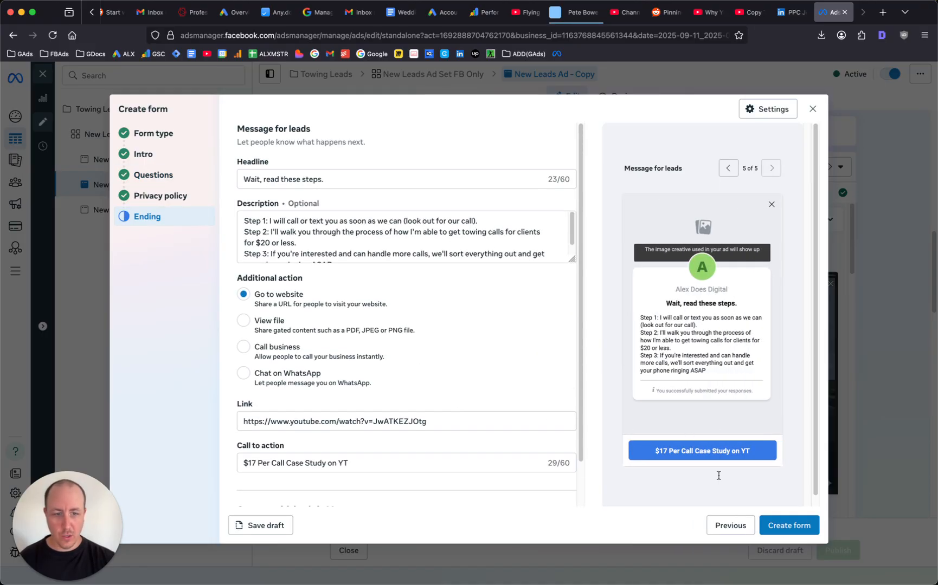
# Step: Rename the duplicated form to 'Towing Leads Form 1 COPY' and return to its ending message
pyautogui.click(152, 134)
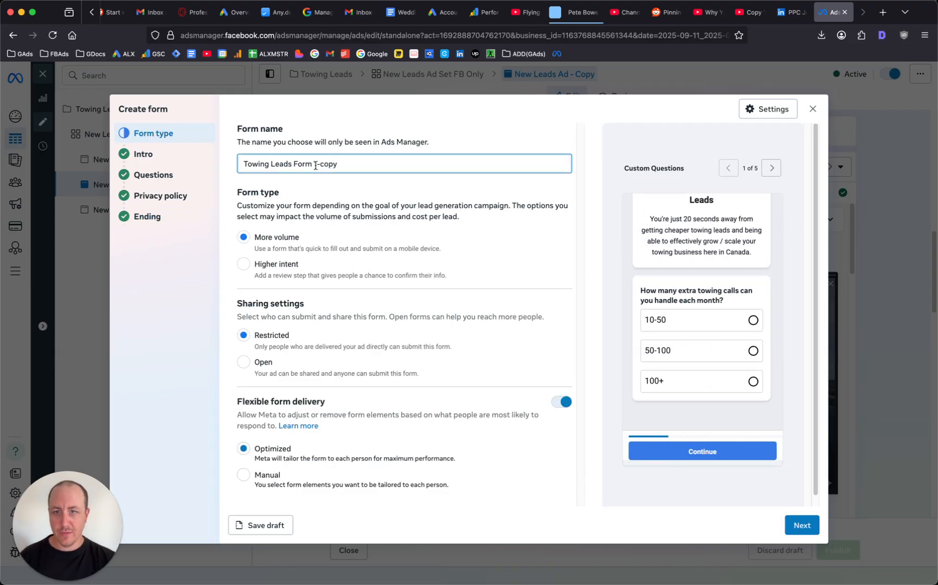
pyautogui.write('Towing Leads Form 1')
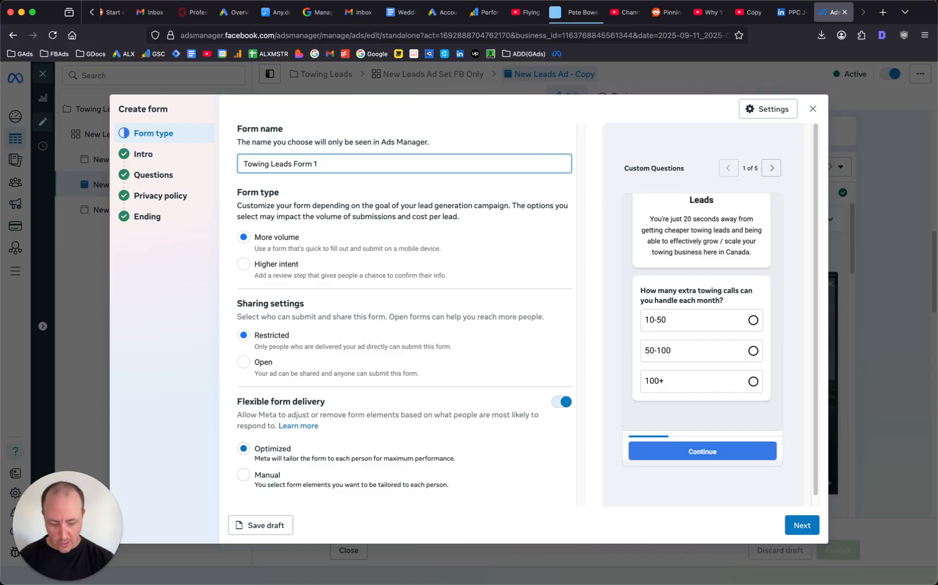
pyautogui.write('COPY')
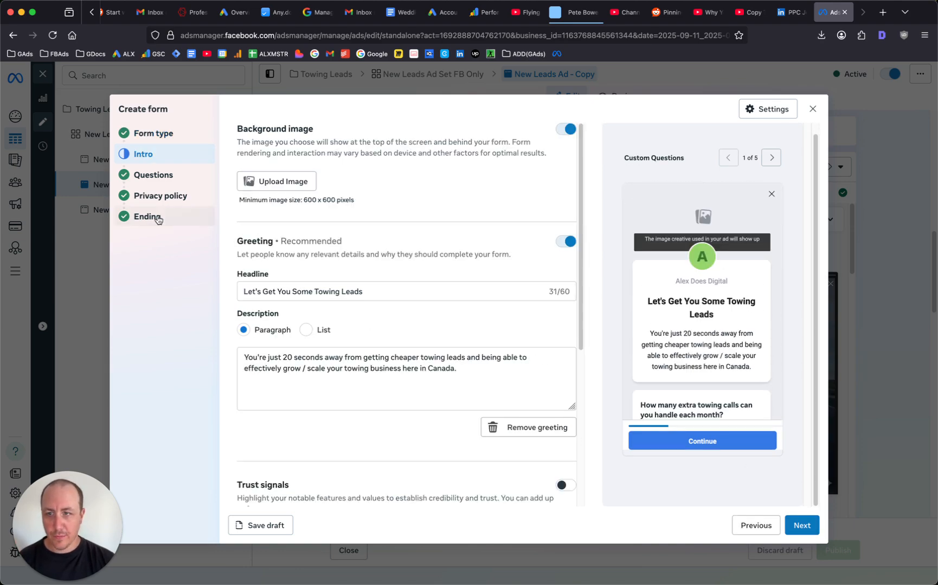
pyautogui.click(148, 217)
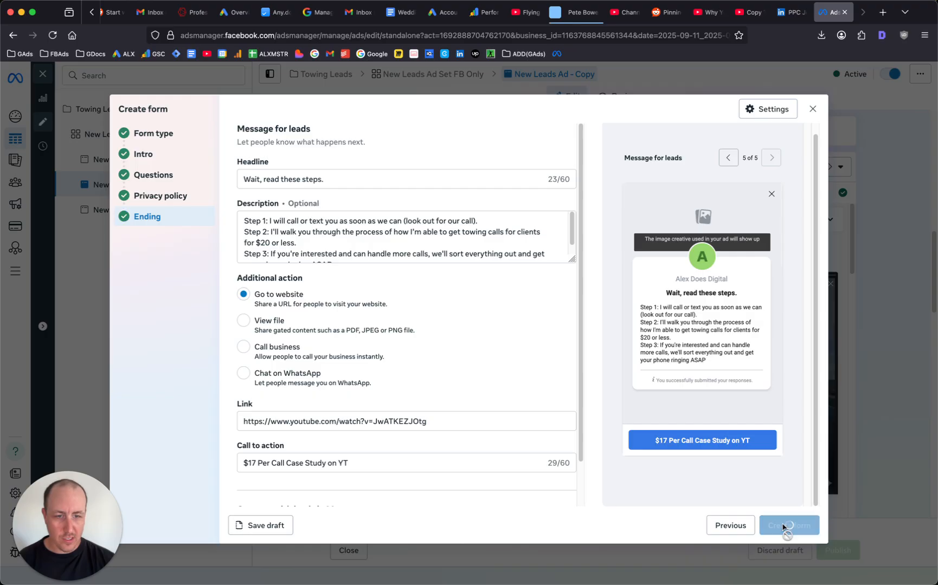
# Step: Create the form so 'Towing Leads Form 1 COPY' becomes the ad's selected instant form
pyautogui.click(788, 525)
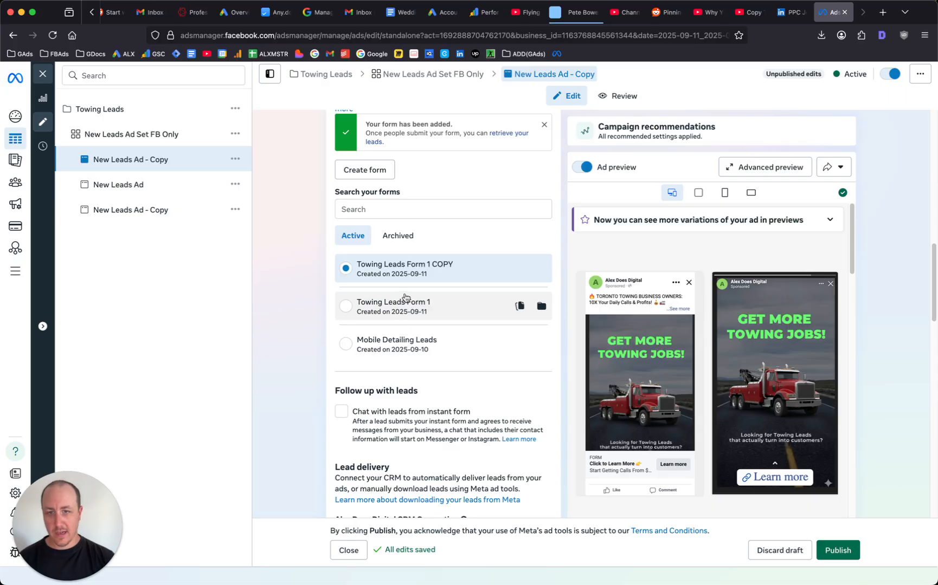
pyautogui.moveTo(389, 283)
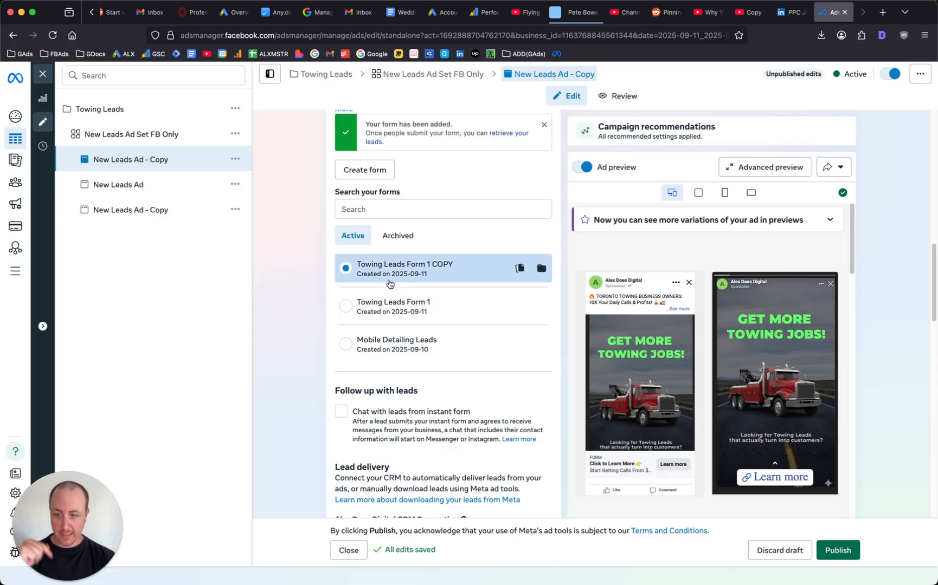
pyautogui.moveTo(406, 277)
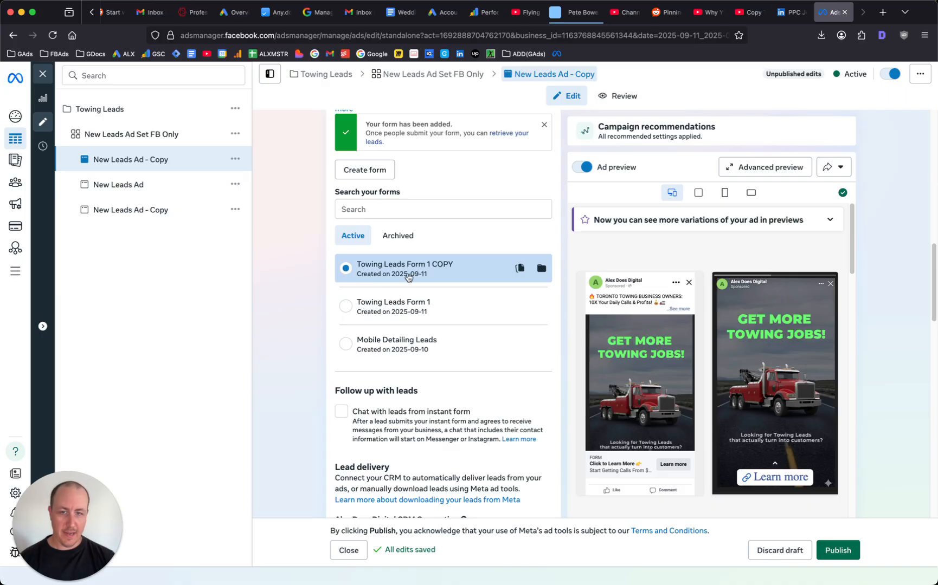
pyautogui.moveTo(501, 279)
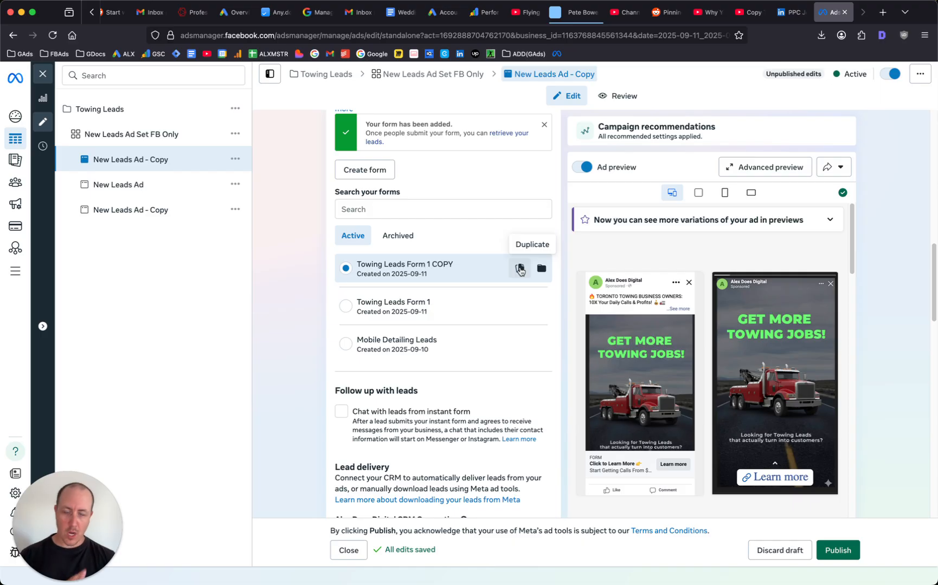
pyautogui.moveTo(348, 326)
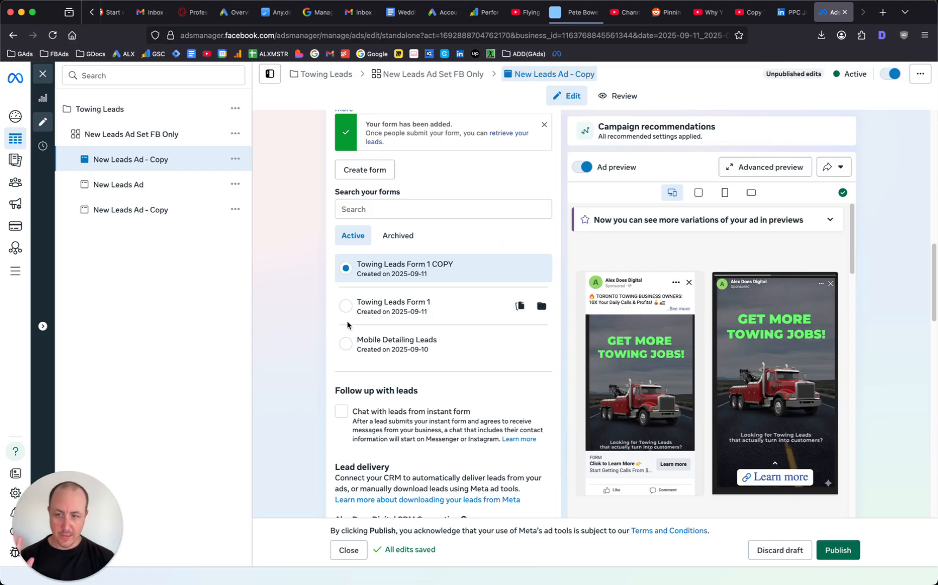
pyautogui.moveTo(142, 217)
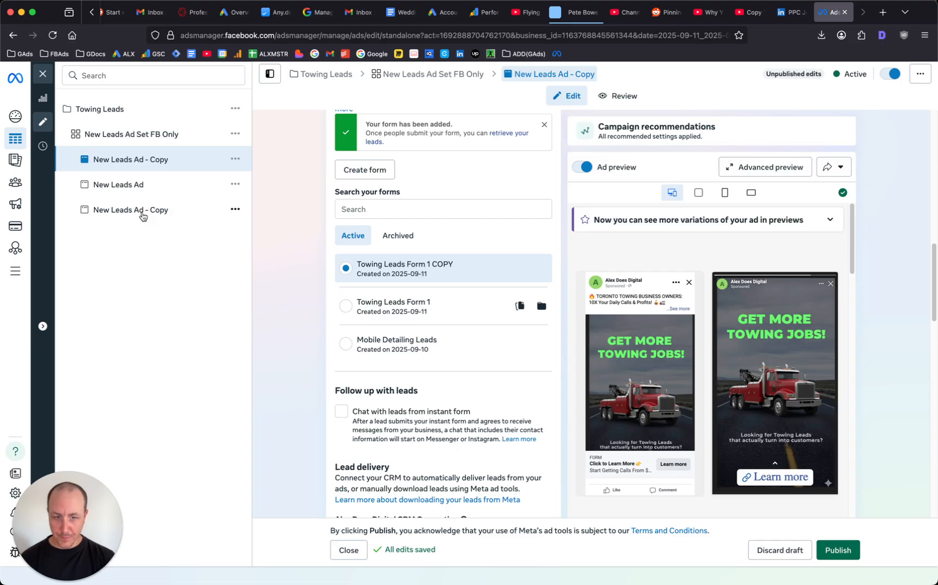